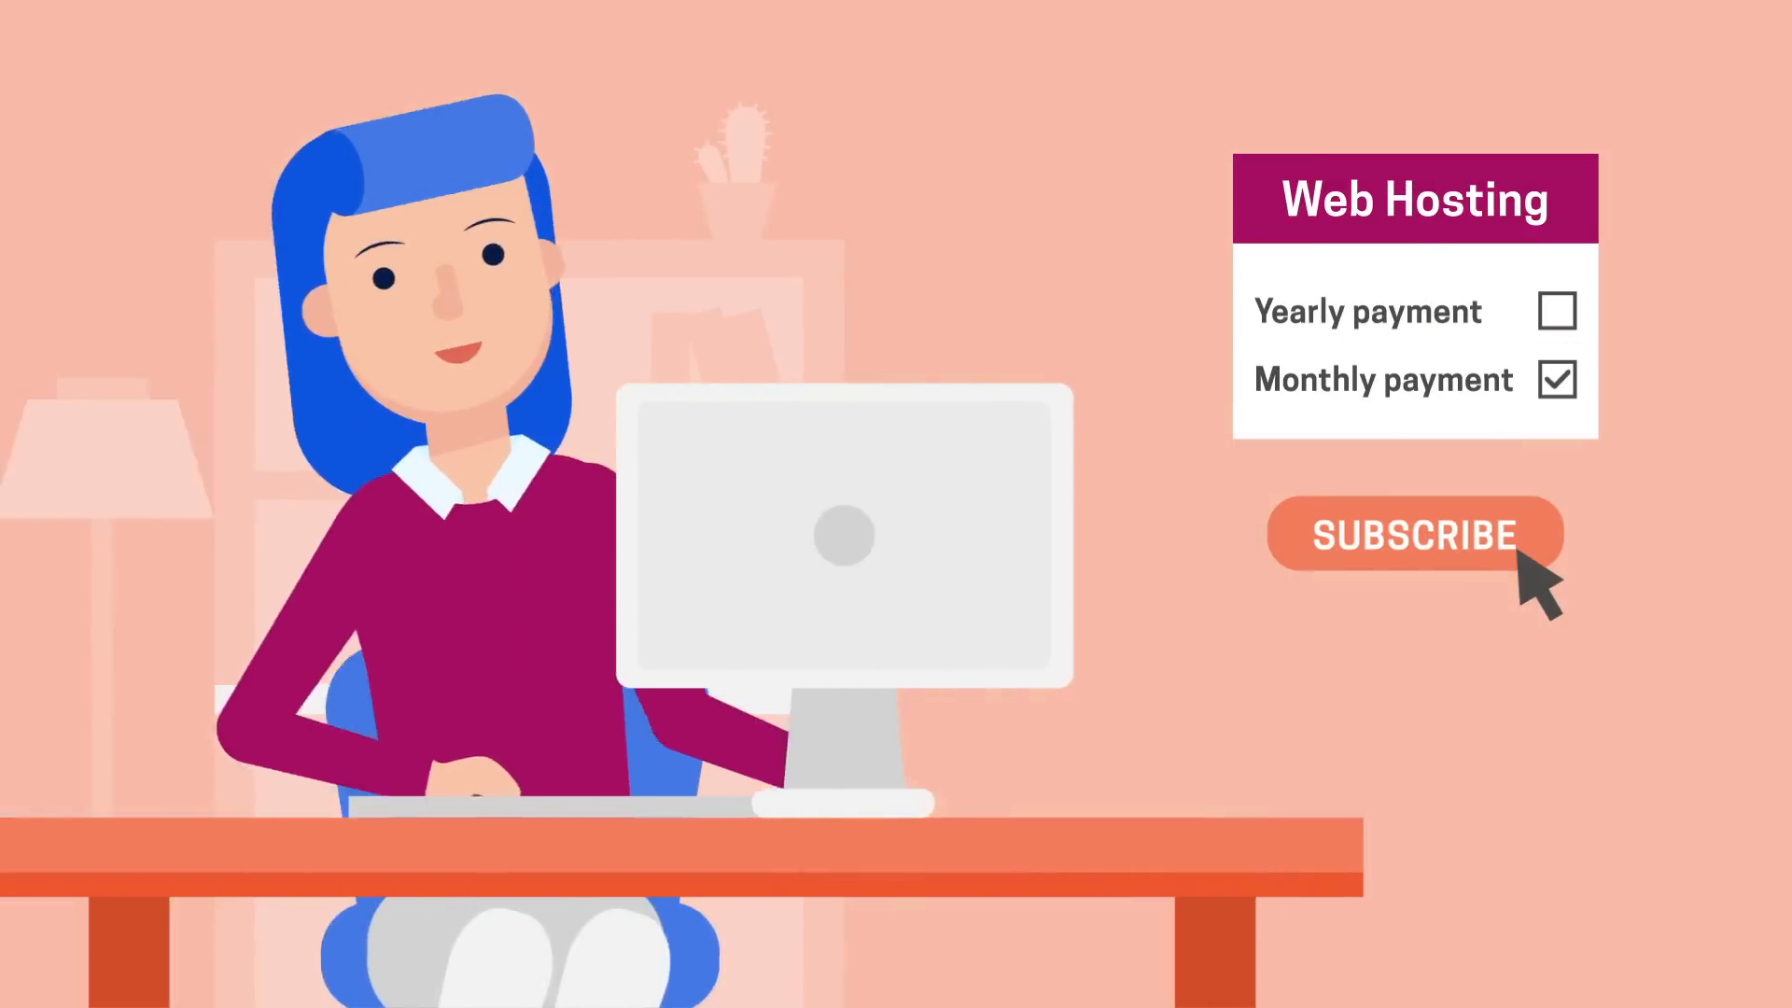
- Turn off single use on the $50.00 Laptop charger card request for Design
{"action": "left_click", "coordinate": [1415, 535]}
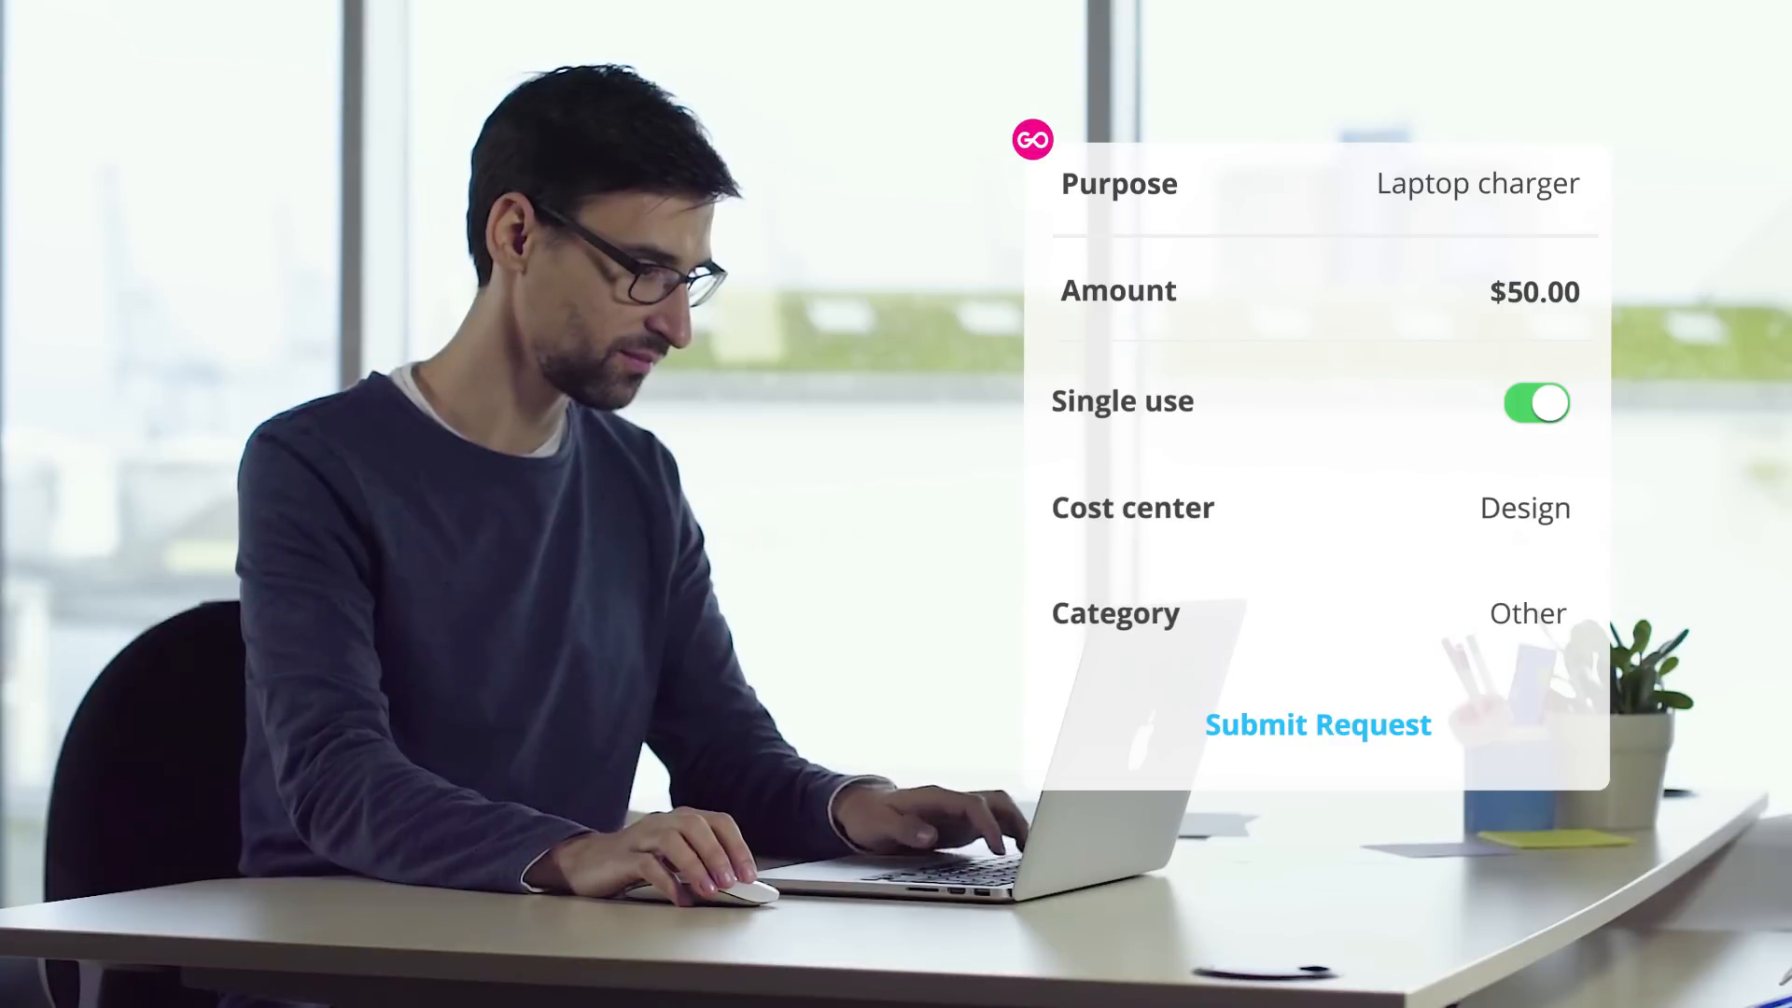
{"action": "left_click", "coordinate": [1536, 403]}
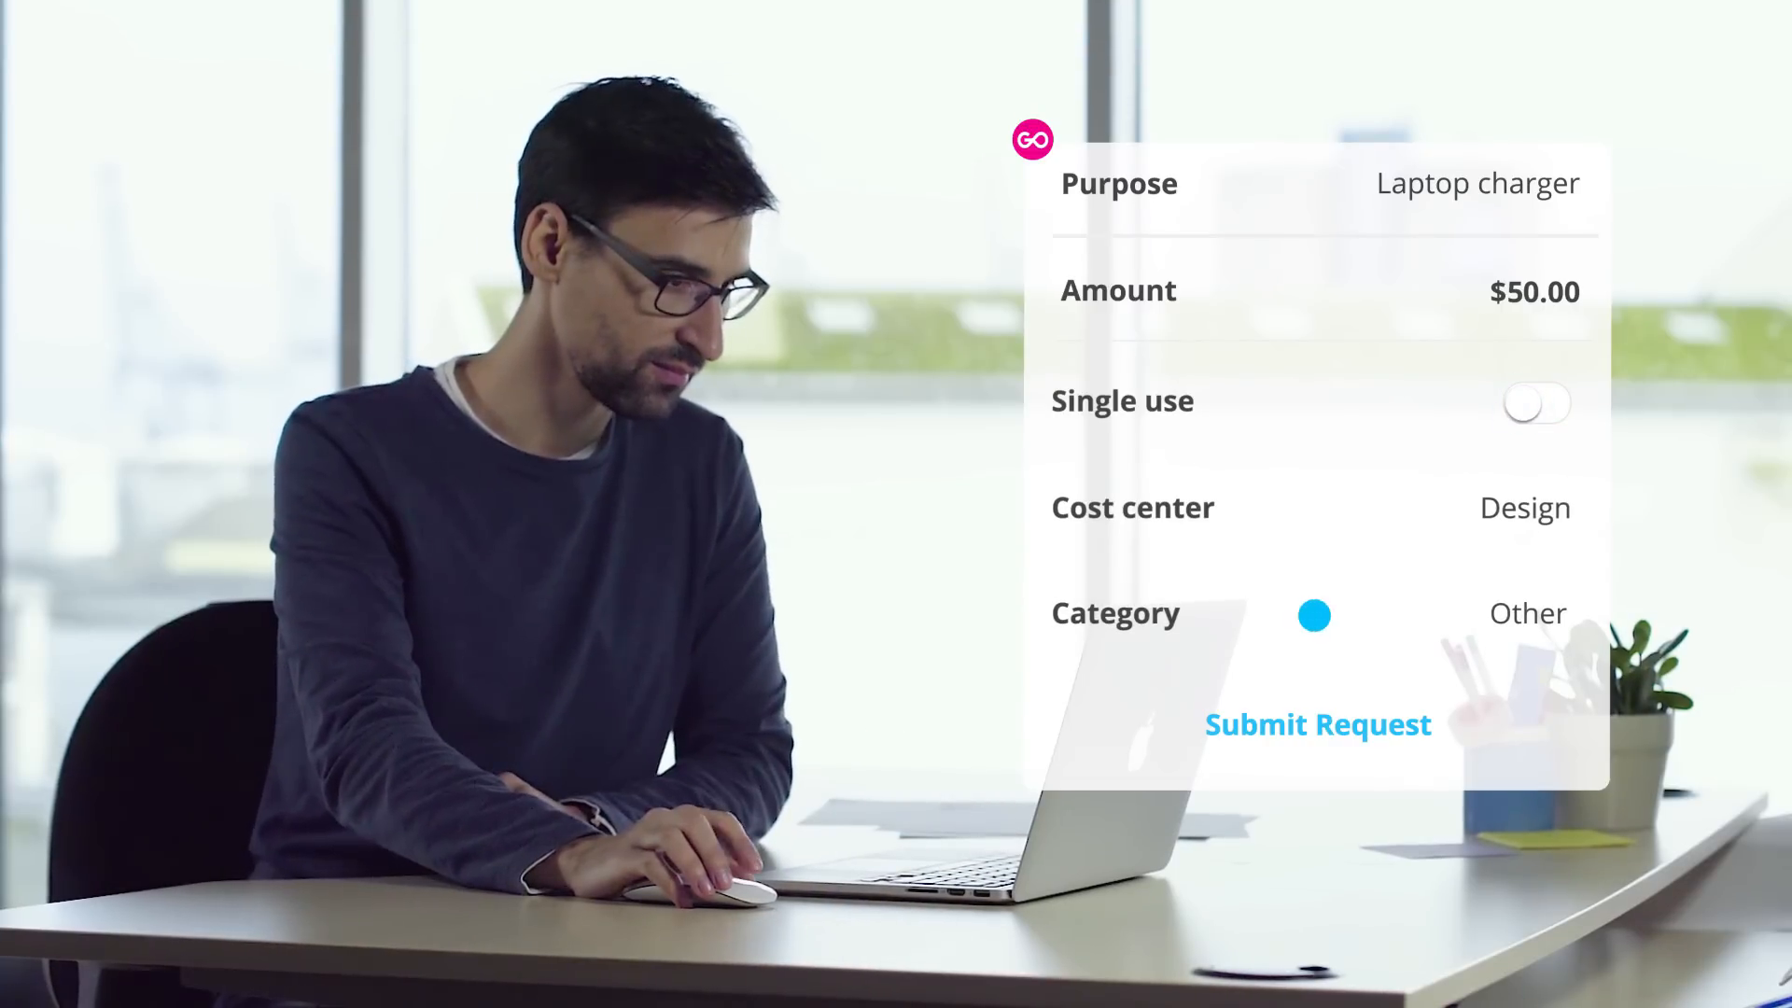
{"action": "left_click", "coordinate": [1314, 615]}
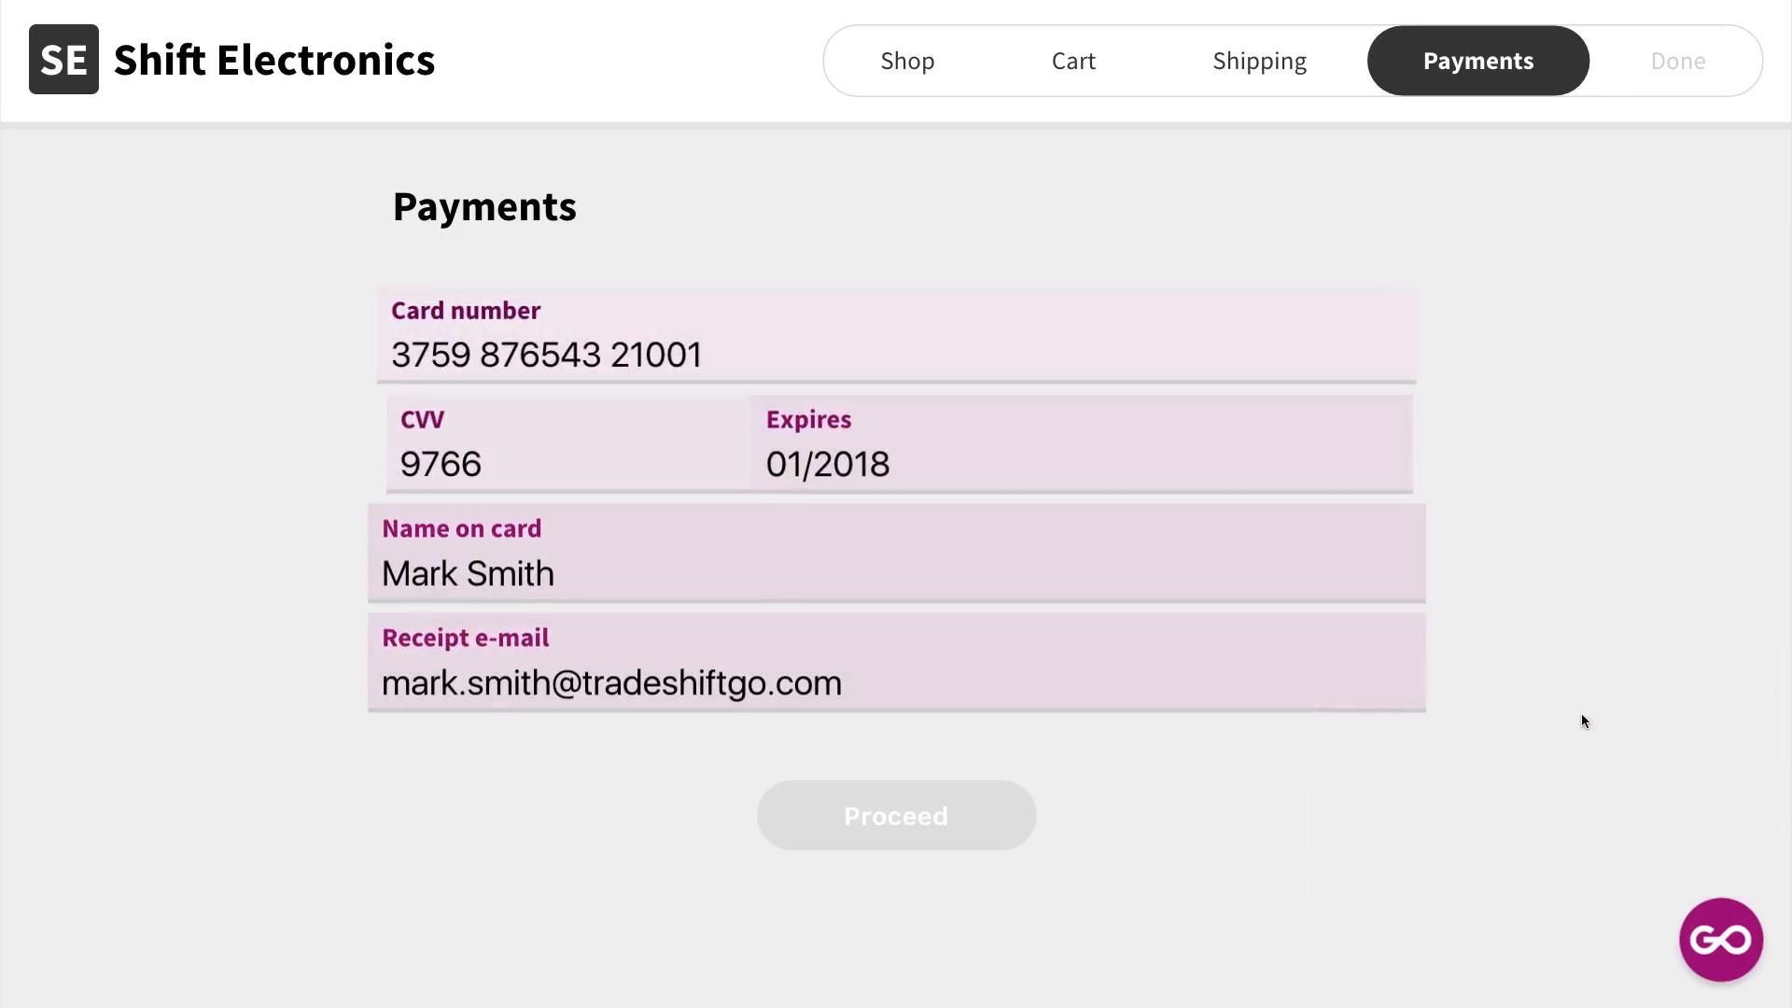
- Submit the payment details to place the Shift Electronics order
{"action": "left_click", "coordinate": [895, 815]}
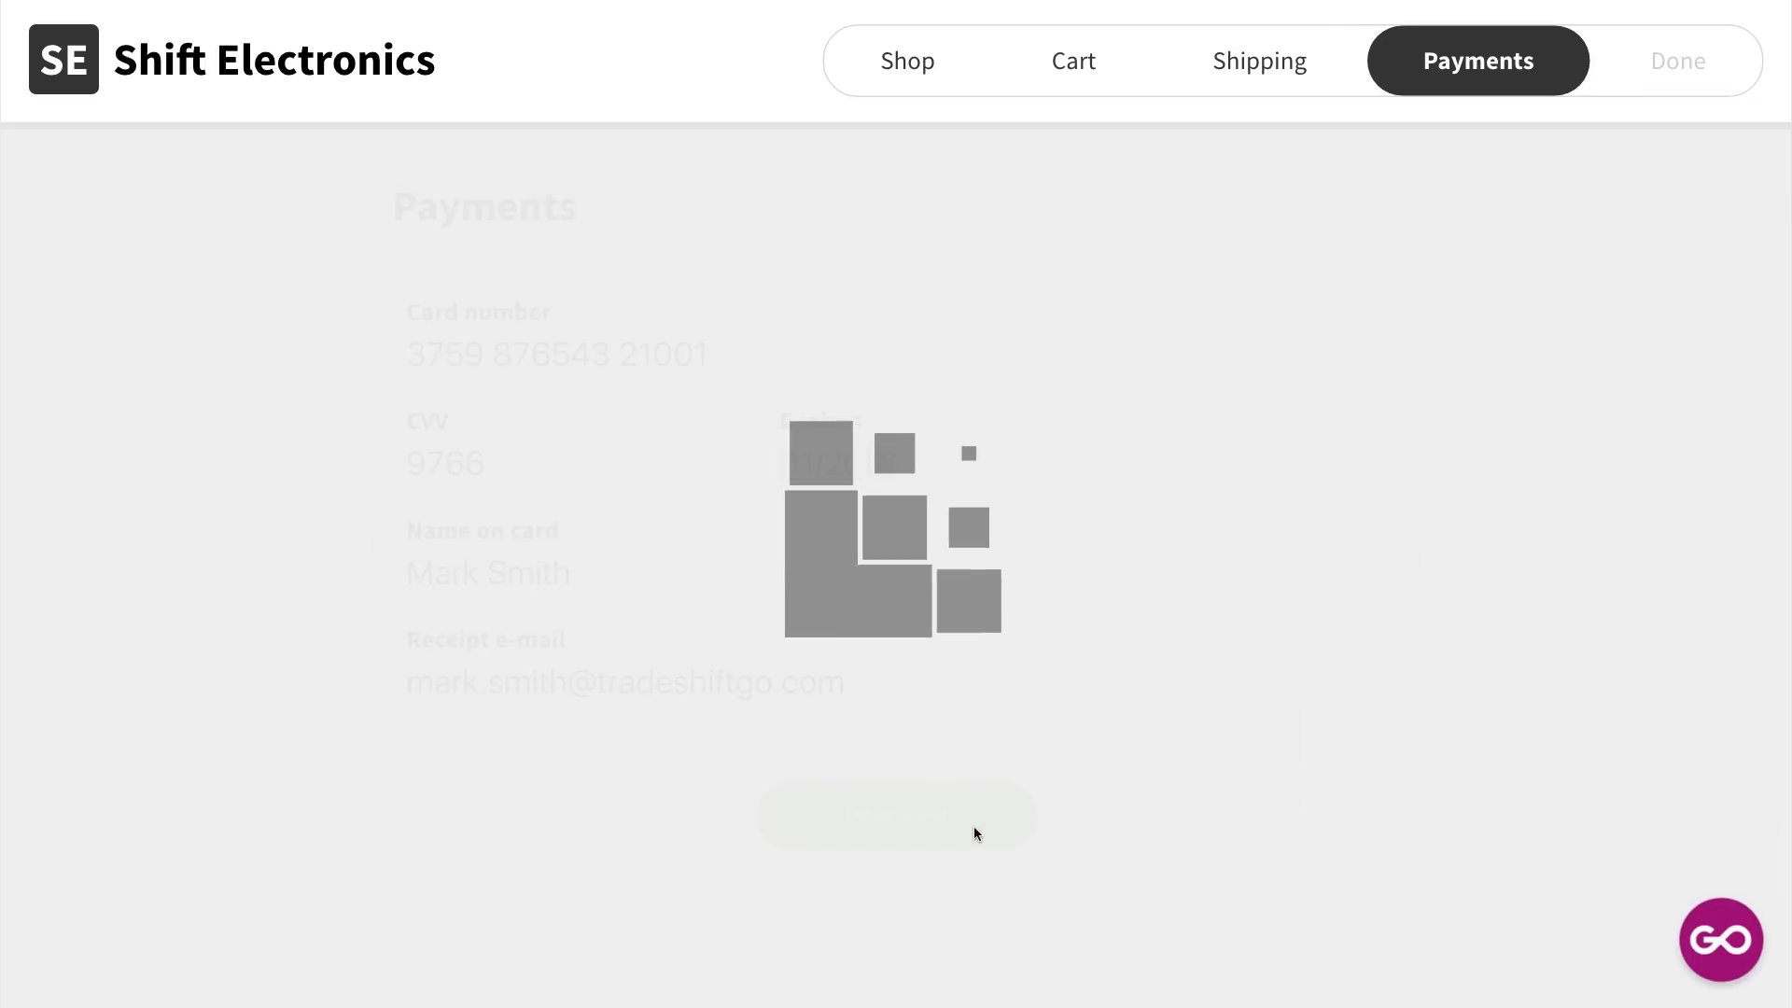
{"action": "left_click", "coordinate": [895, 814]}
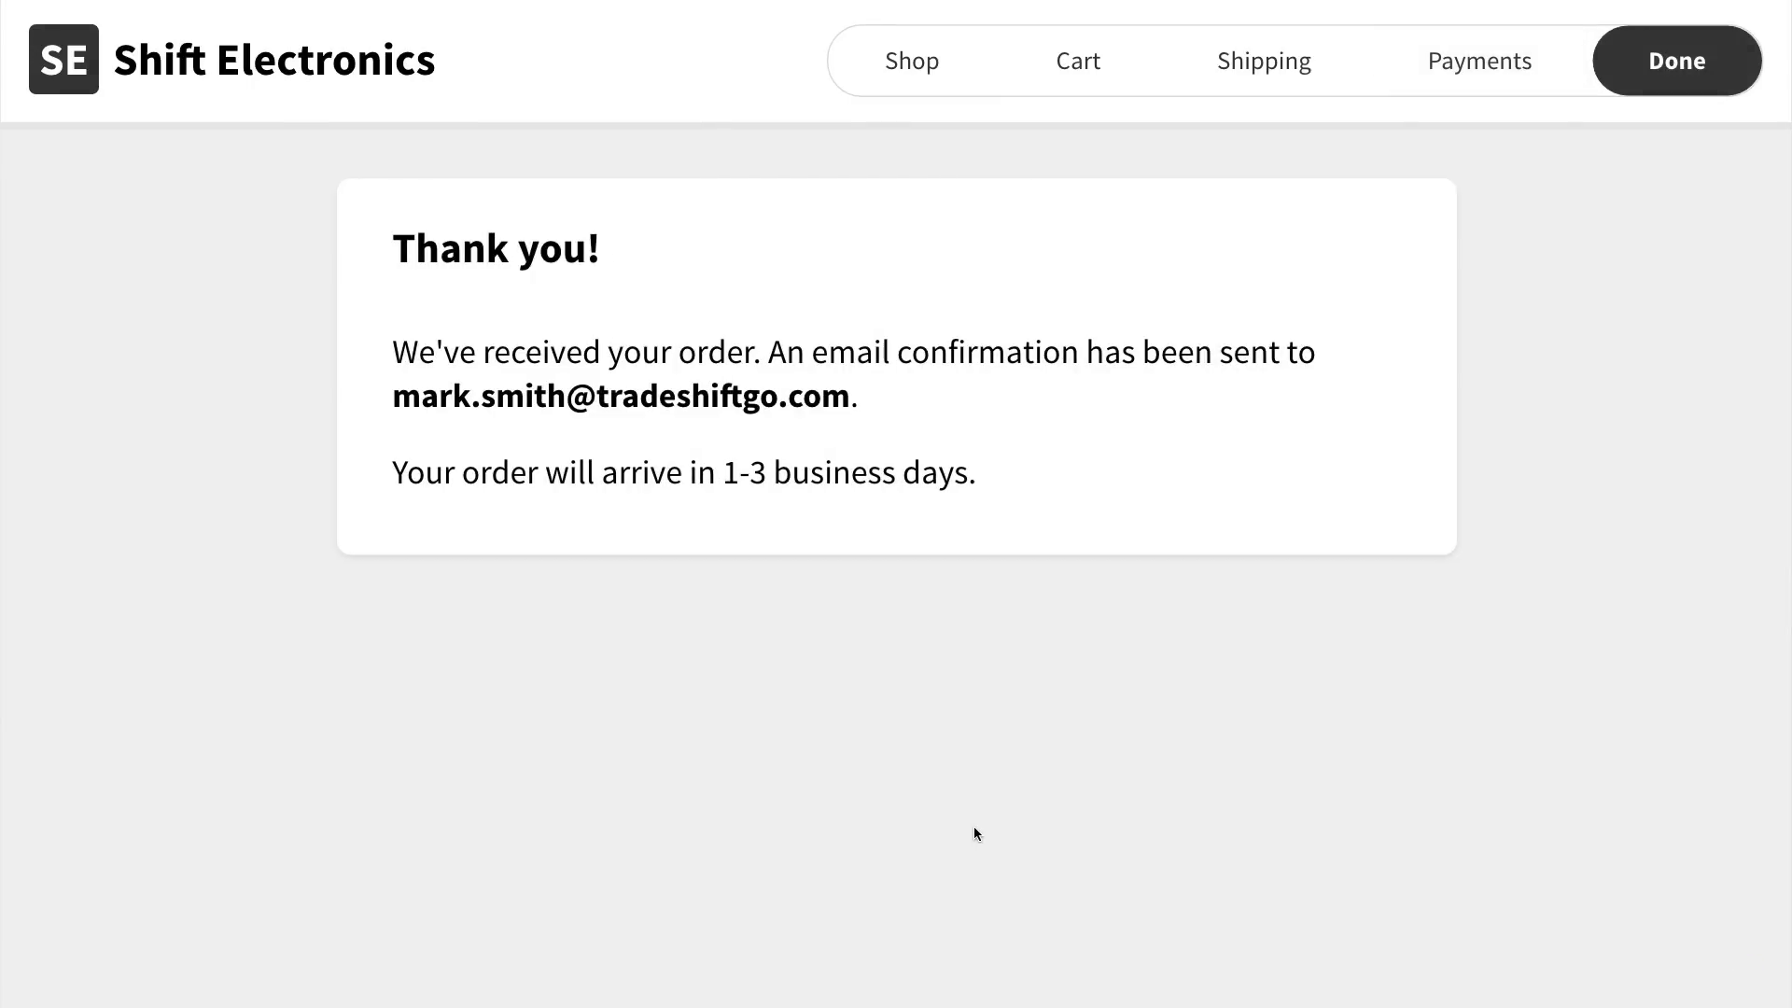